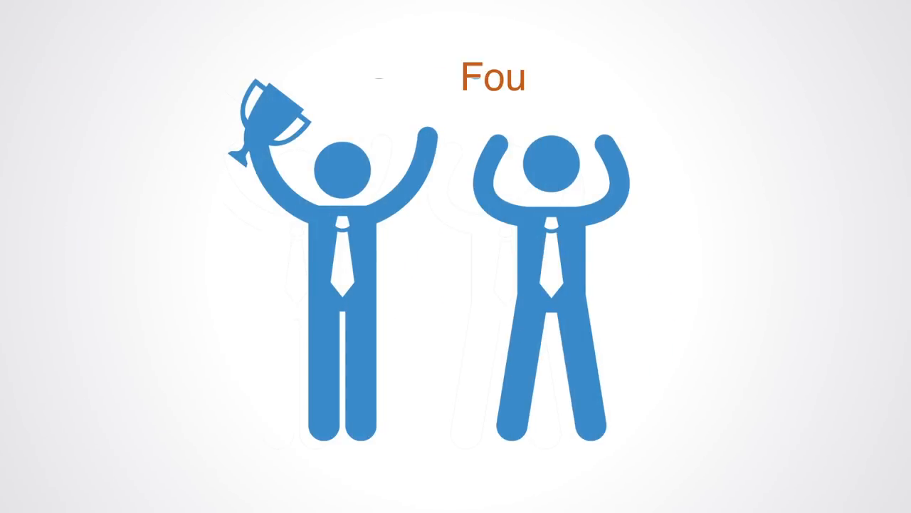
pyautogui.write('nders')
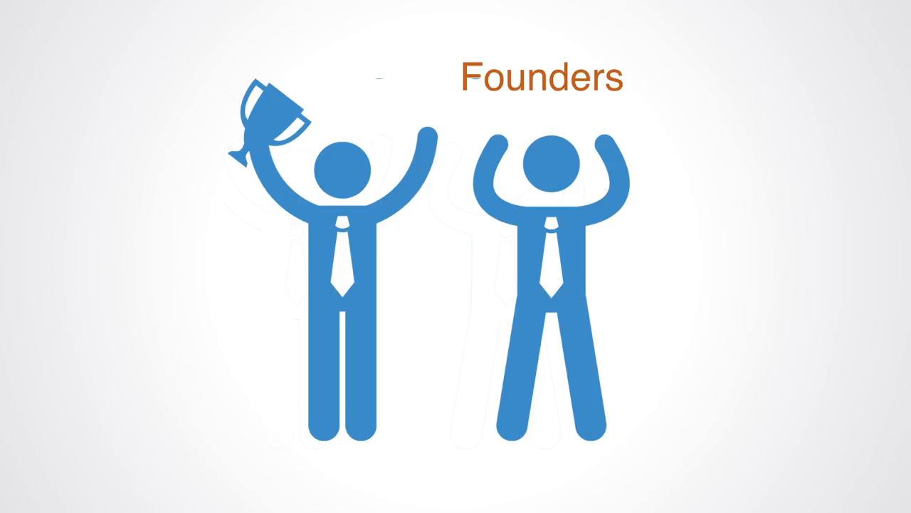